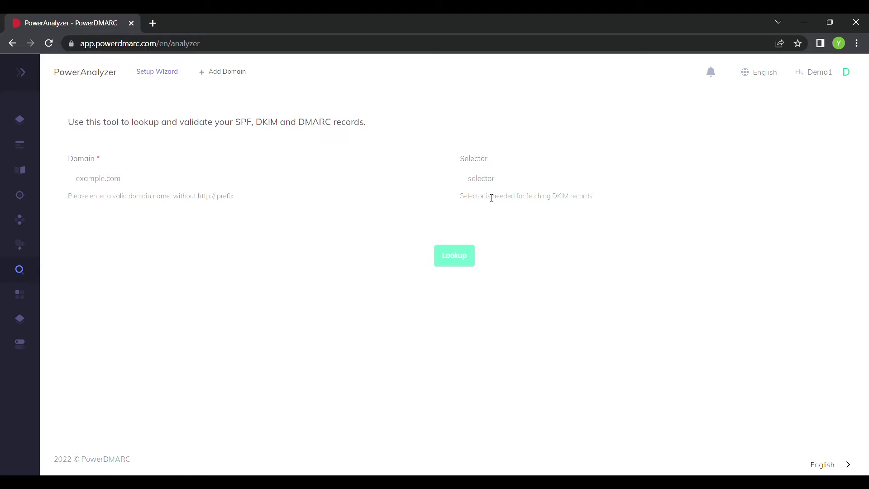
Enter domain powerdmarc.com and DKIM selector s1 in the PowerAnalyzer lookup fields.
type("powerdmarc.com")
type("s1")
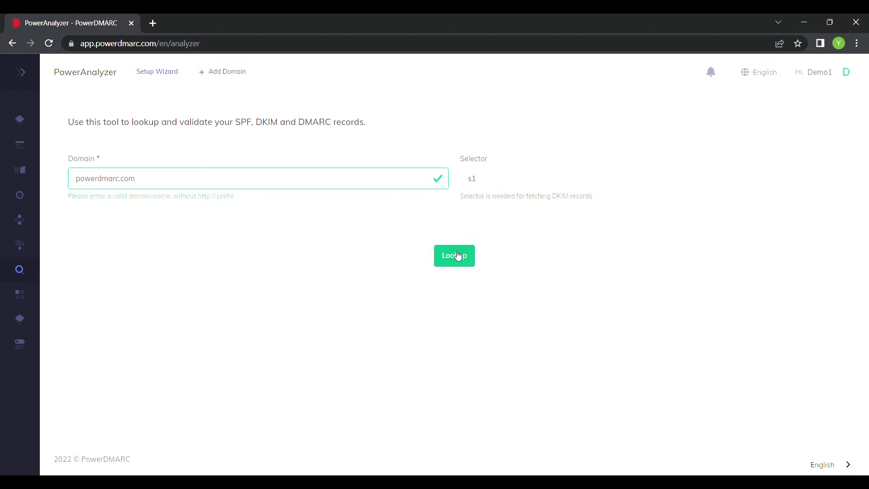
Look up powerdmarc.com, review the A+ score of 100, and export the result as PDF.
left_click(454, 255)
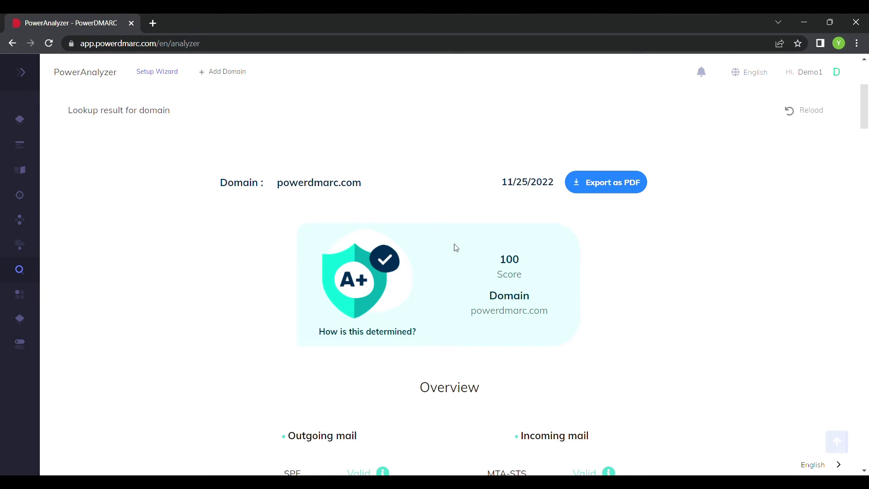
scroll("down", 3)
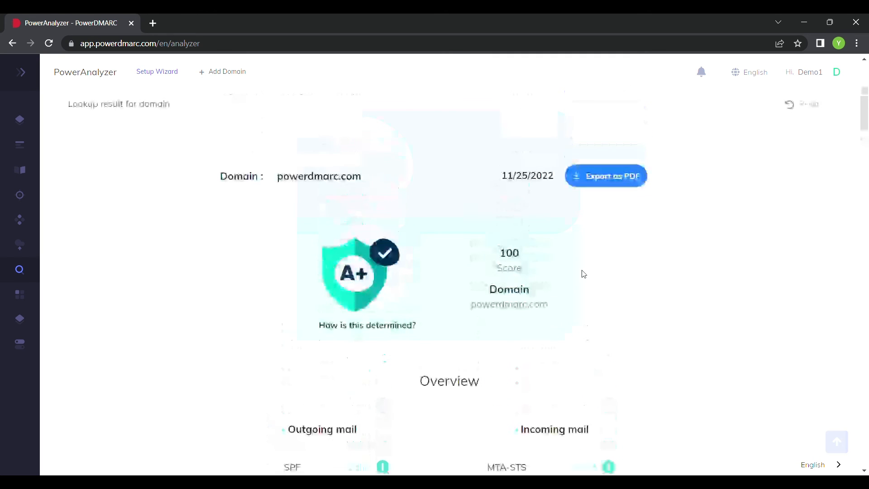
left_click(606, 182)
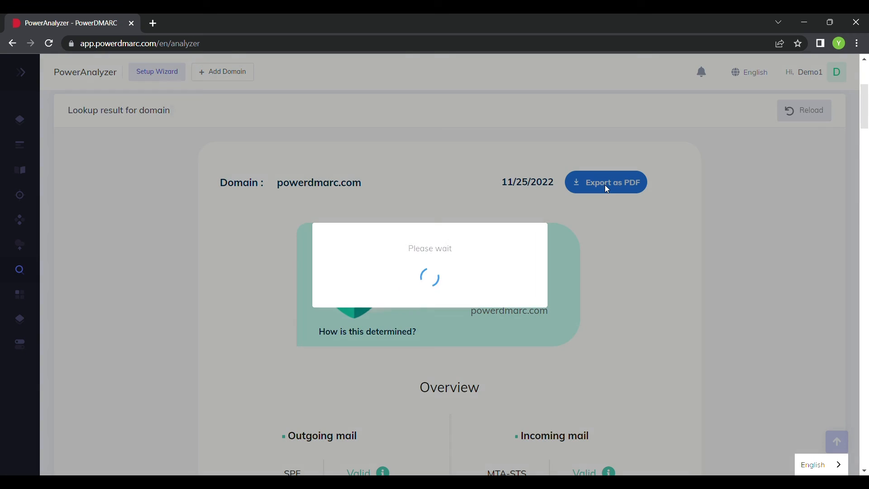